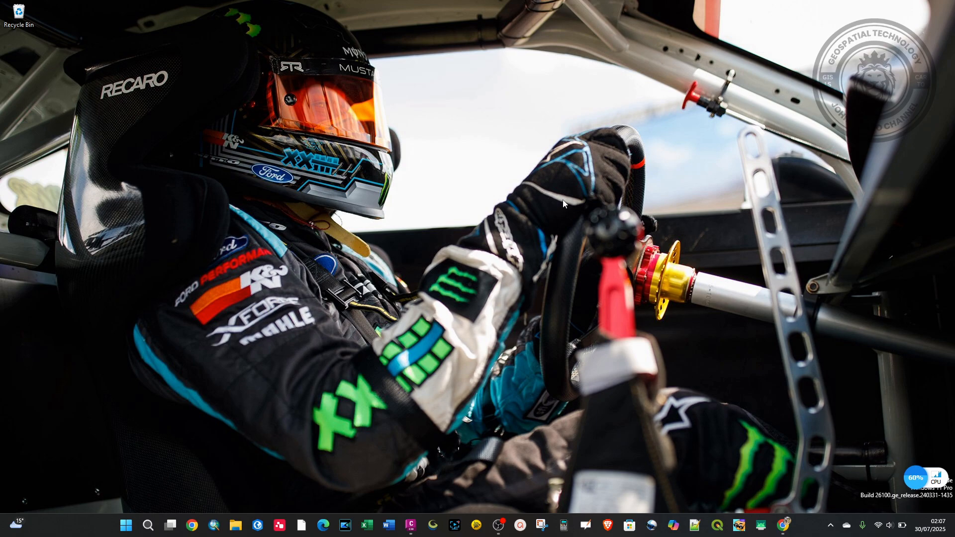
{"action": "mouse_move", "coordinate": [420, 511]}
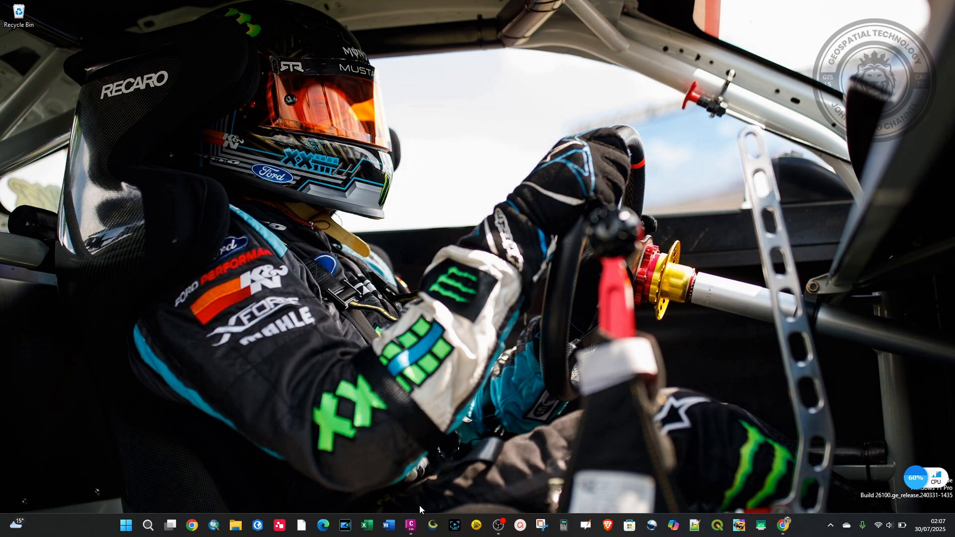
Step: Begin a polyline rectangle in Drawing2, placing its first corner
{"action": "left_click", "coordinate": [411, 525]}
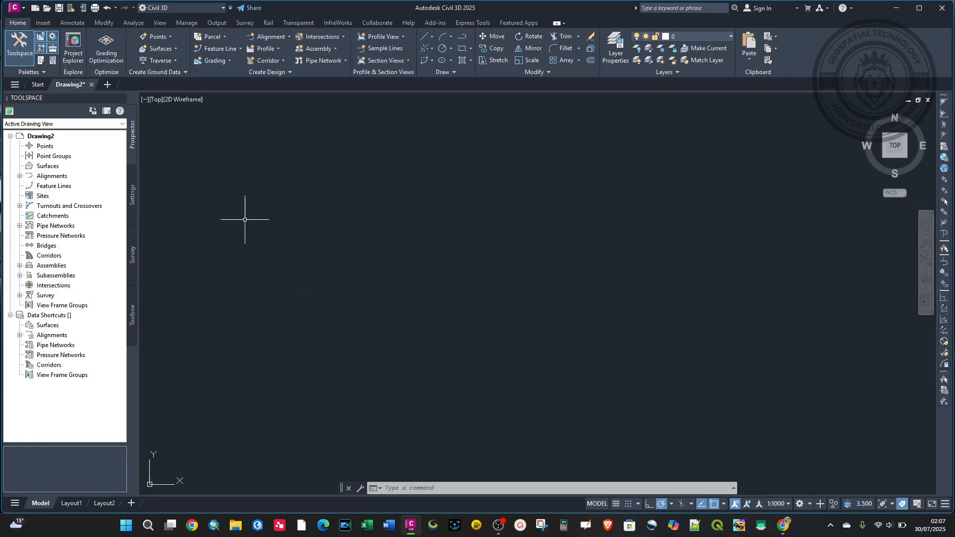
{"action": "mouse_move", "coordinate": [368, 125]}
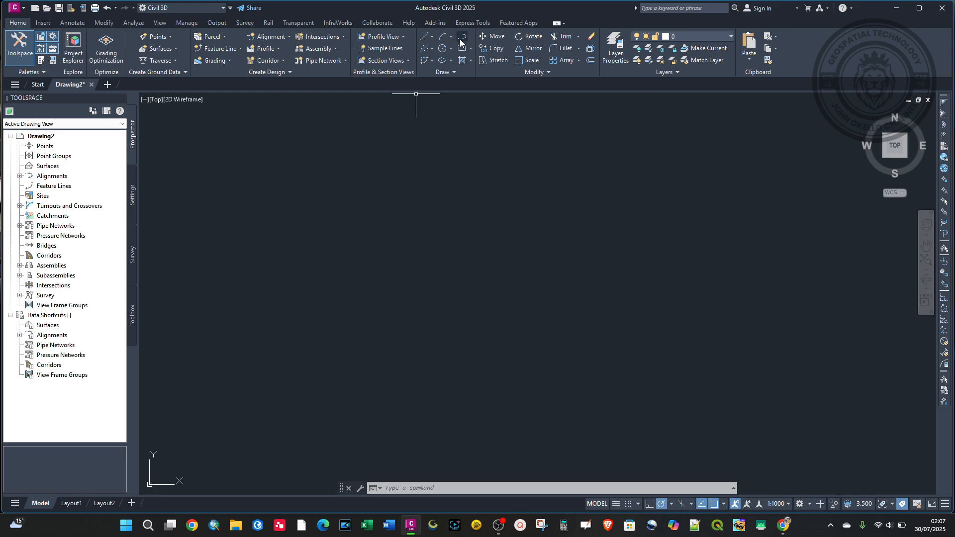
{"action": "left_click", "coordinate": [317, 244]}
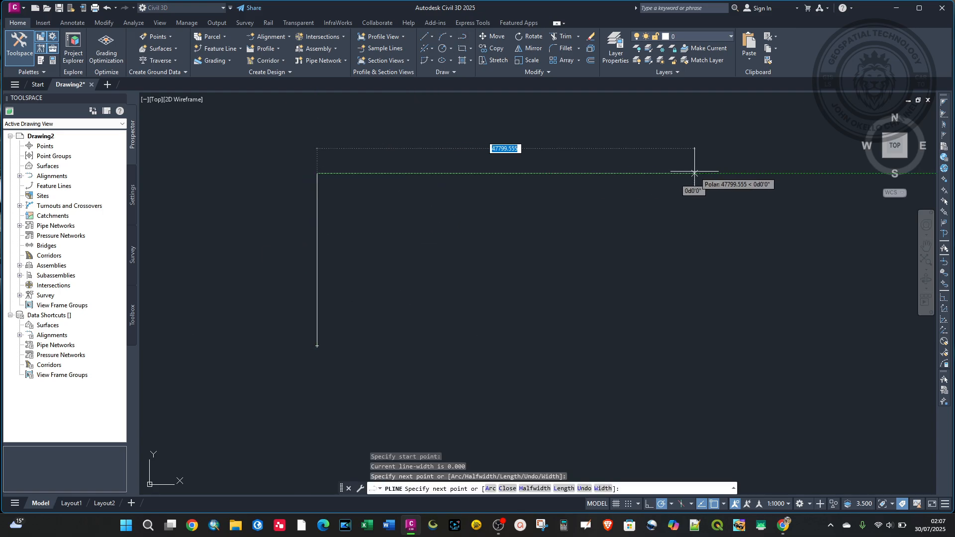
{"action": "left_click", "coordinate": [695, 173]}
{"action": "type", "text": "C"}
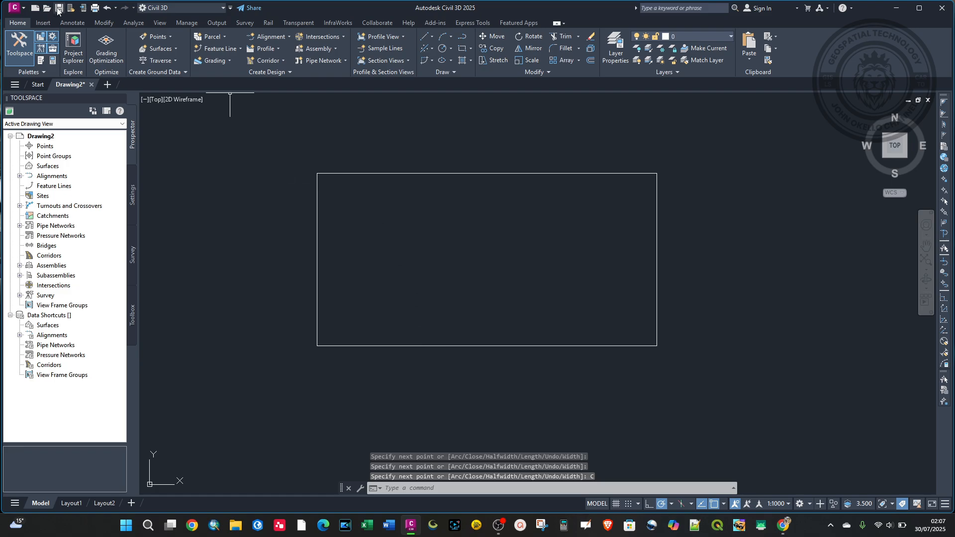
{"action": "left_click", "coordinate": [59, 7]}
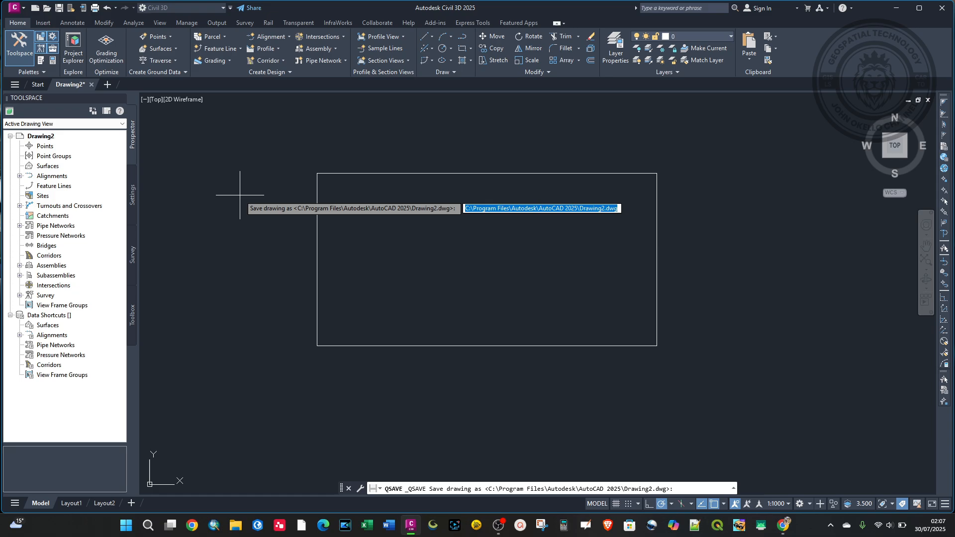
{"action": "key", "text": "Escape"}
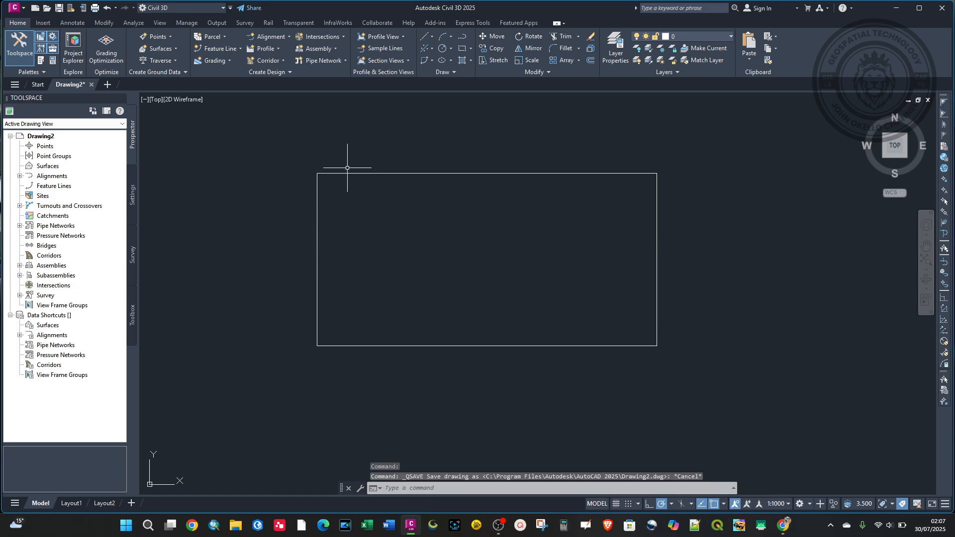
{"action": "mouse_move", "coordinate": [430, 335]}
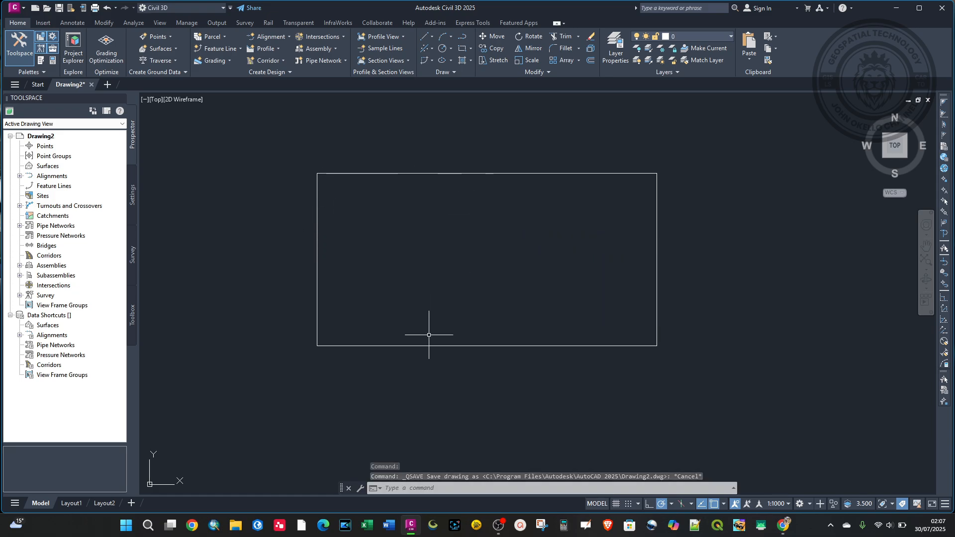
{"action": "mouse_move", "coordinate": [302, 205]}
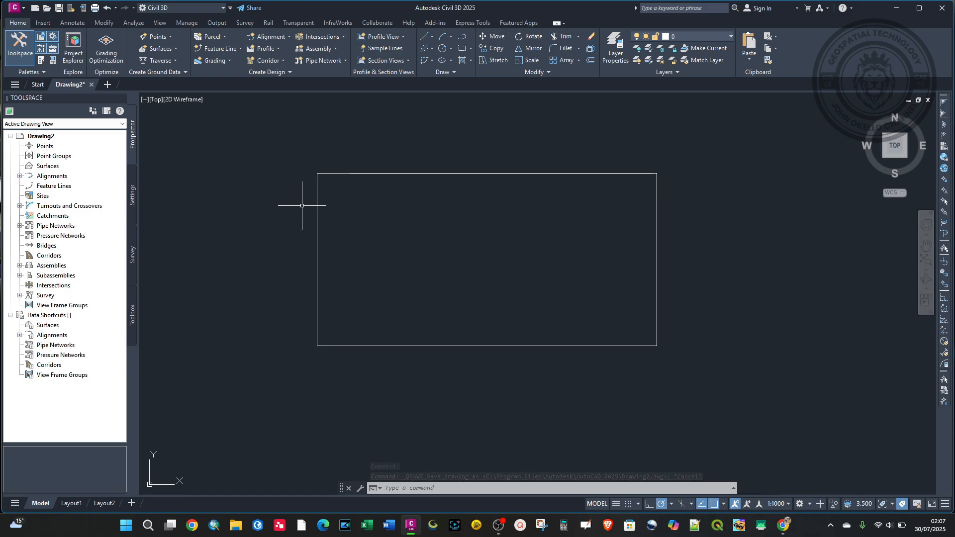
{"action": "mouse_move", "coordinate": [371, 275]}
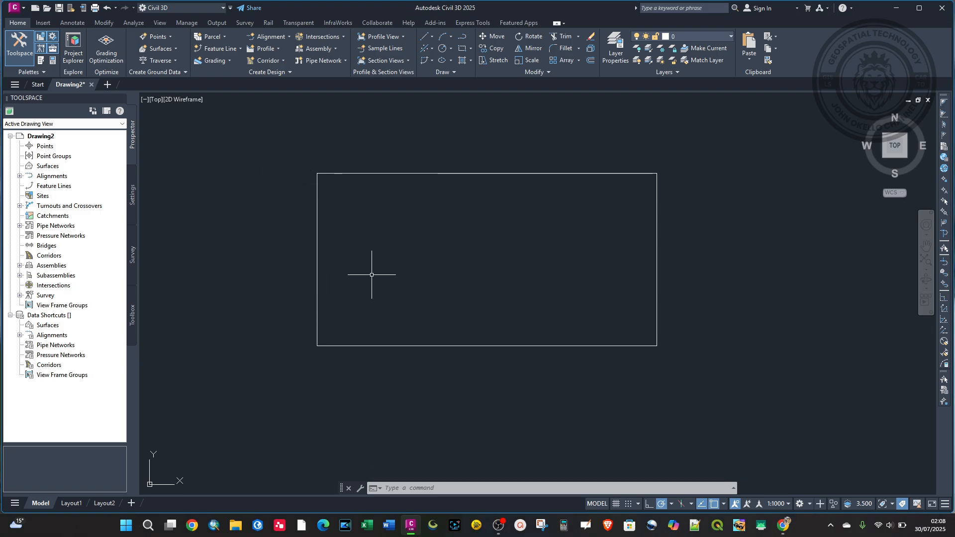
{"action": "mouse_move", "coordinate": [398, 181]}
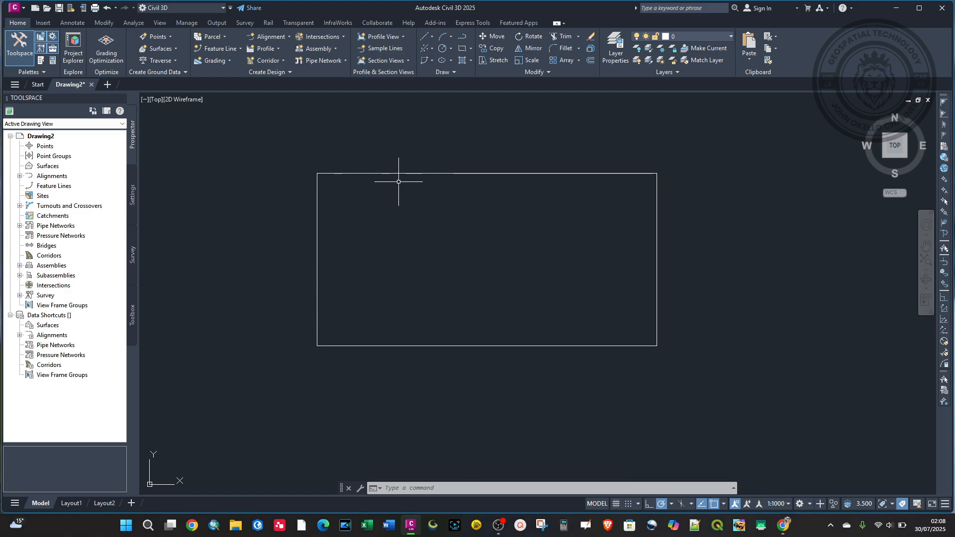
{"action": "mouse_move", "coordinate": [359, 254]}
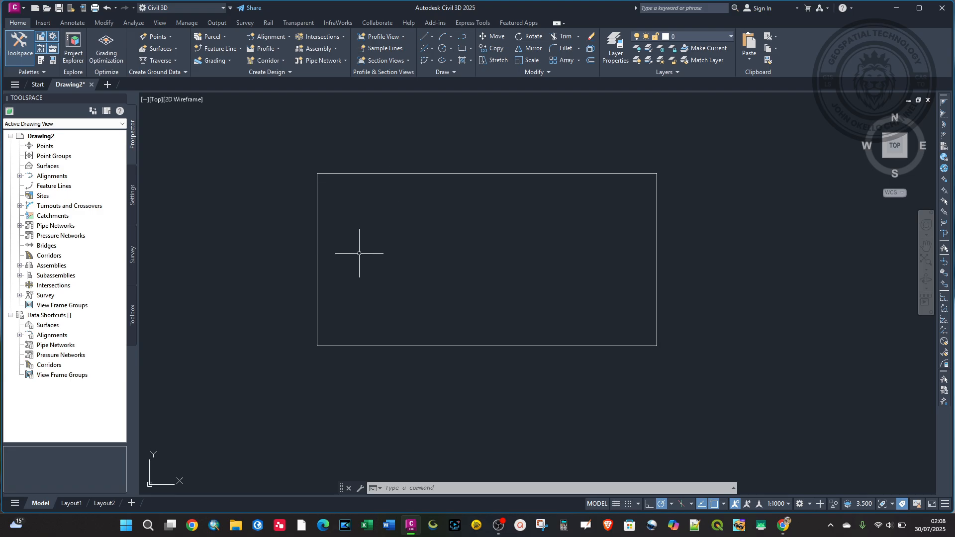
Step: Run the FILEDIA command at the command line to set it to 1
{"action": "type", "text": "fi"}
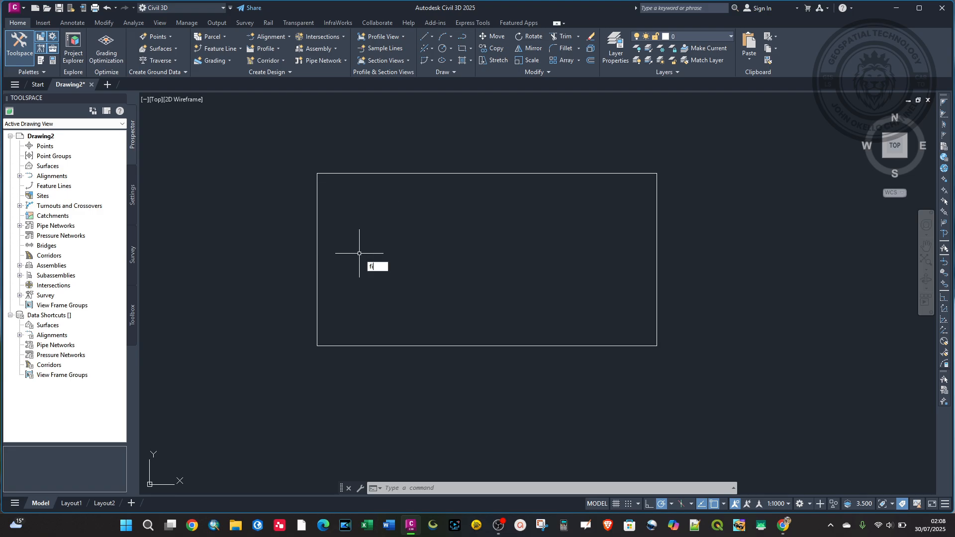
{"action": "type", "text": "LEdia"}
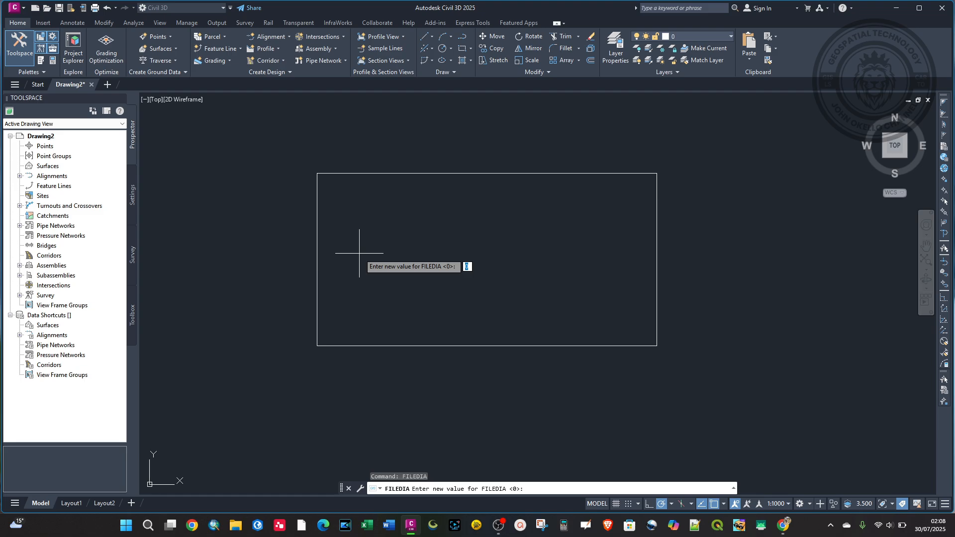
{"action": "mouse_move", "coordinate": [199, 203]}
{"action": "type", "text": "1"}
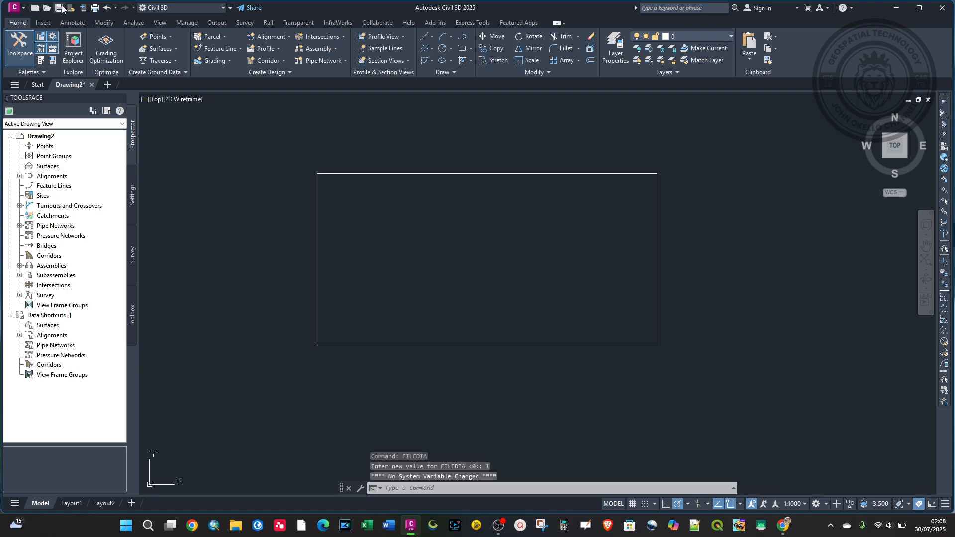
Step: Save the drawing as Drawing2.dwg on the Desktop and minimize Civil 3D
{"action": "left_click", "coordinate": [59, 7]}
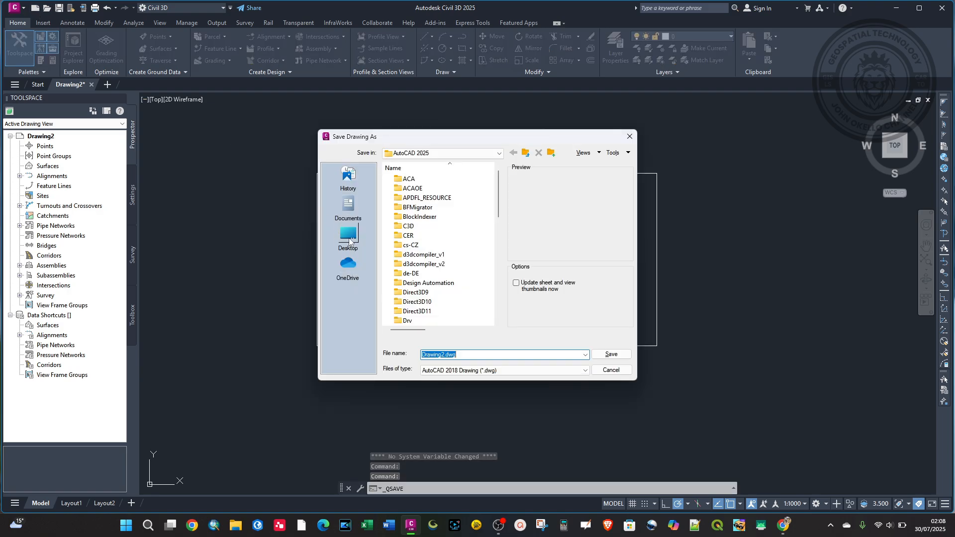
{"action": "left_click", "coordinate": [347, 236]}
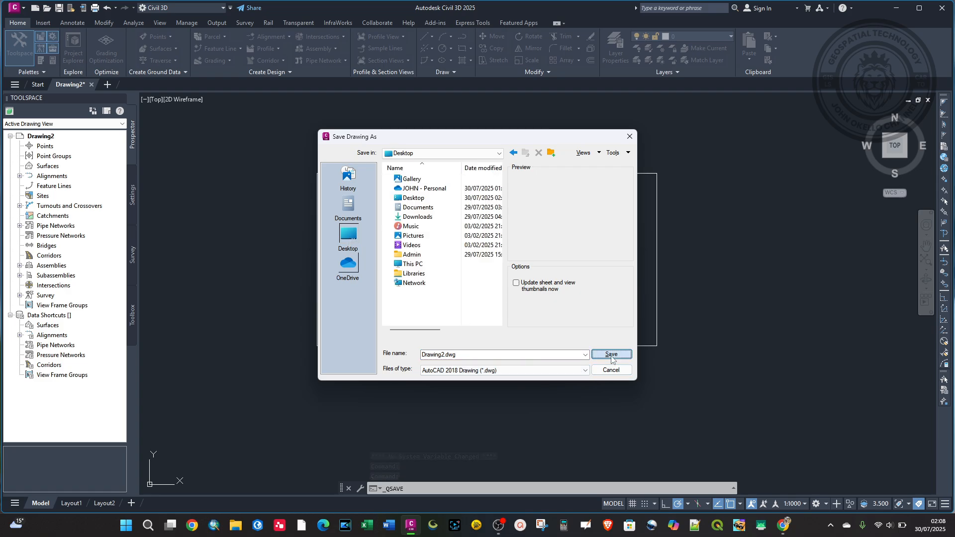
{"action": "left_click", "coordinate": [610, 355]}
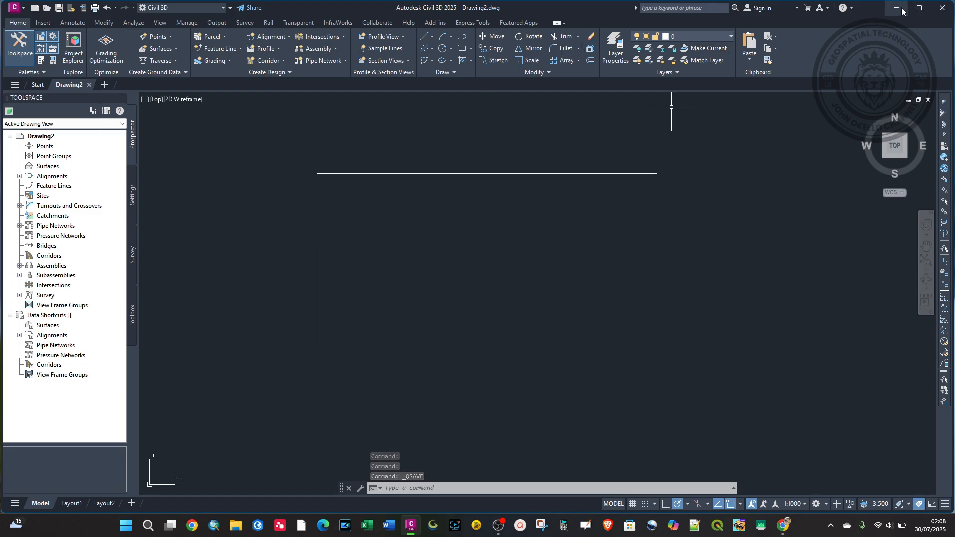
{"action": "left_click", "coordinate": [895, 9]}
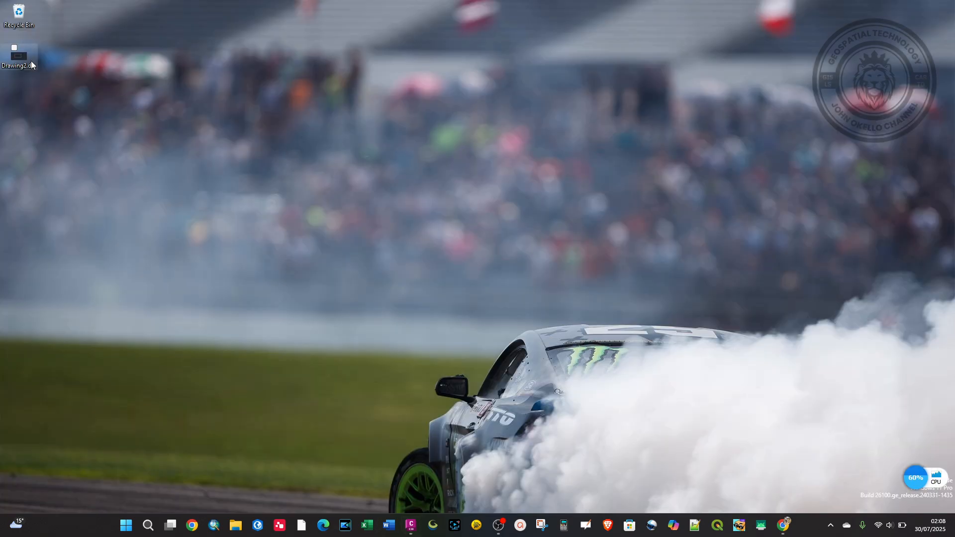